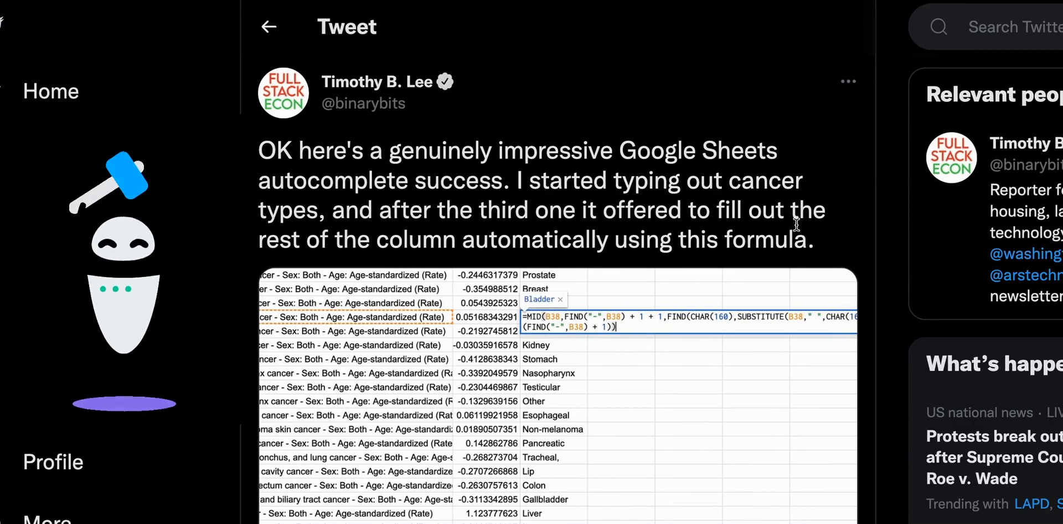
mouse_move(699, 263)
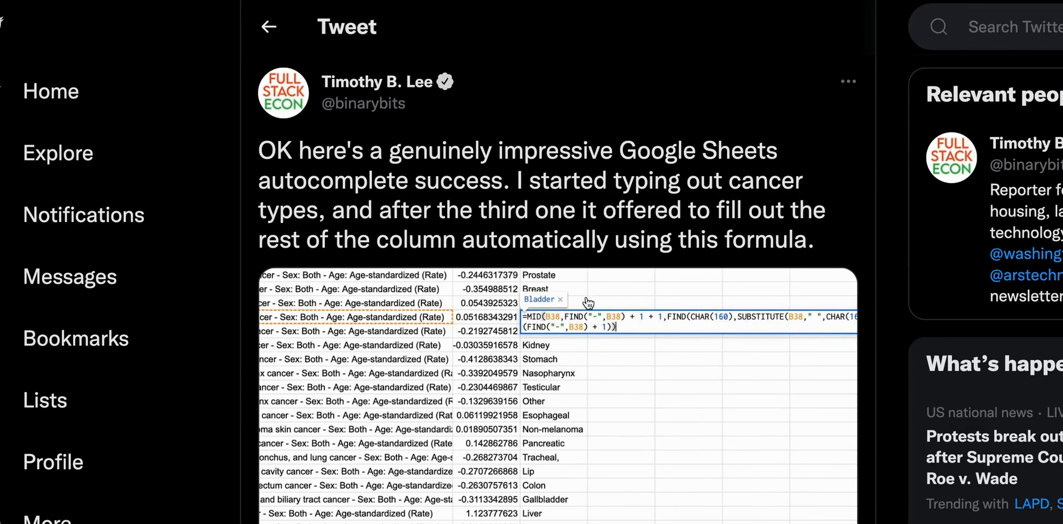
mouse_move(586, 303)
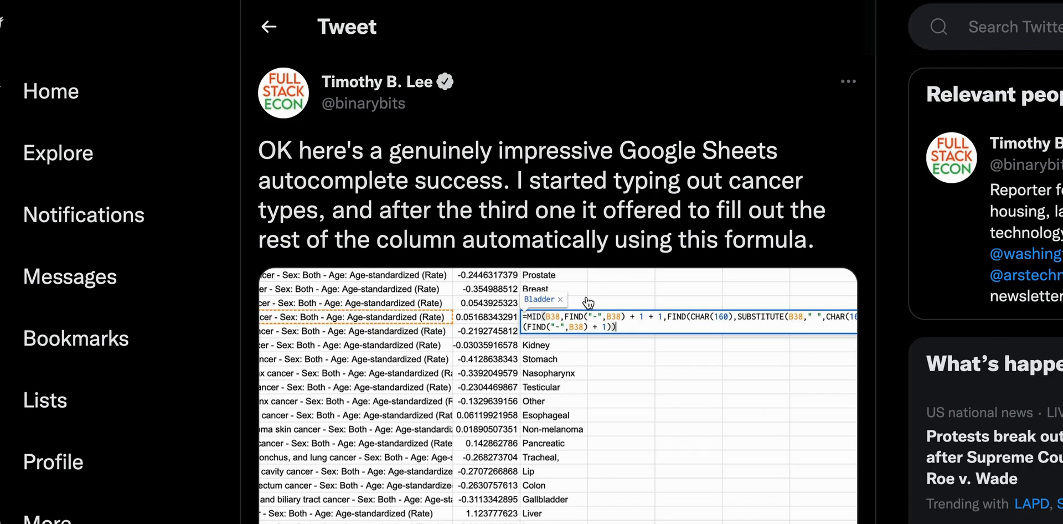
Step: Scroll past the tweet's MID/FIND formula screenshot to the Autofill Formula spreadsheet
scroll("down", 3)
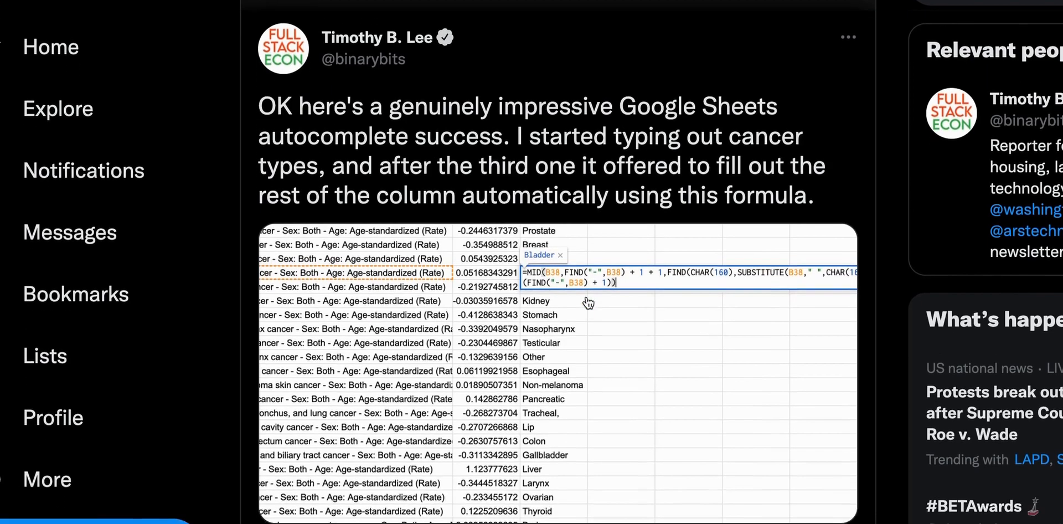
scroll("down", 3)
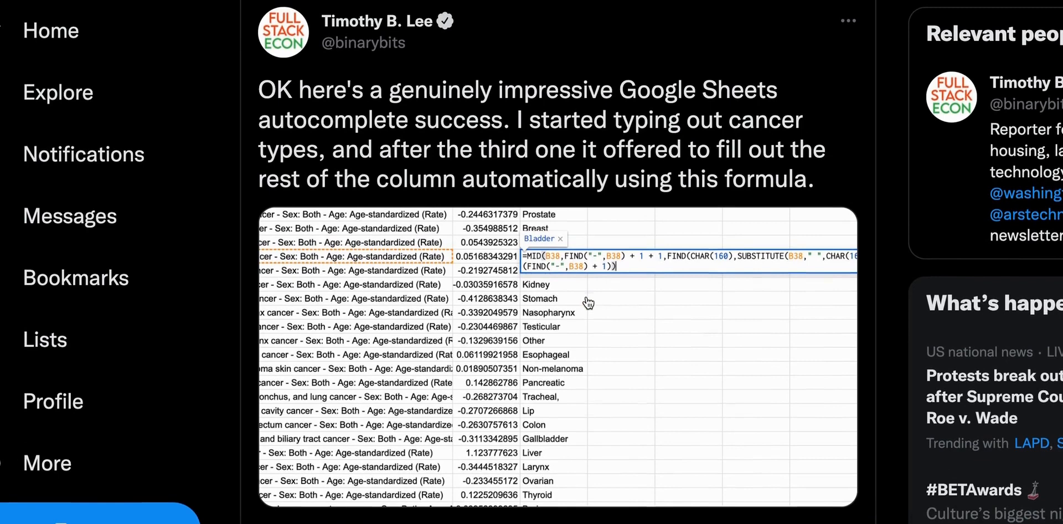
scroll("down", 3)
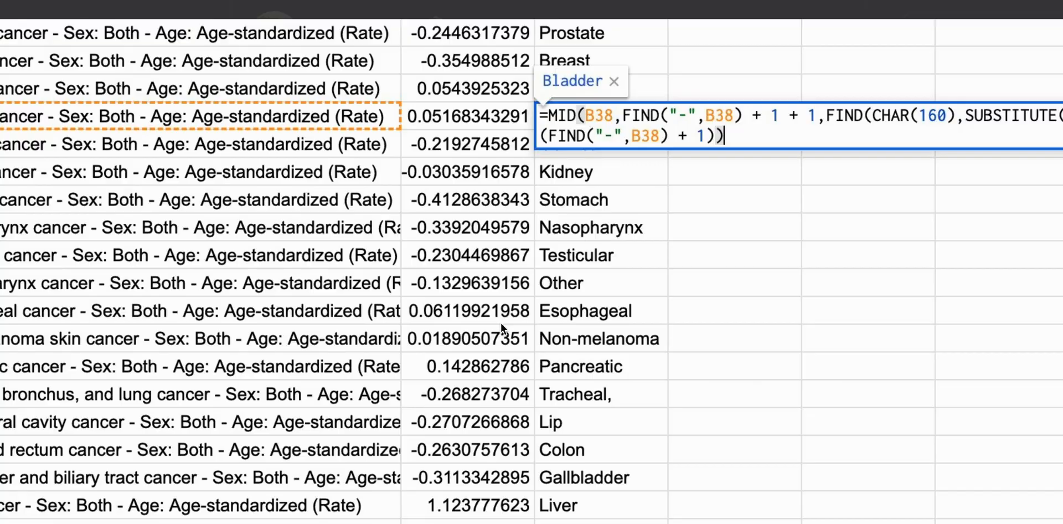
mouse_move(610, 110)
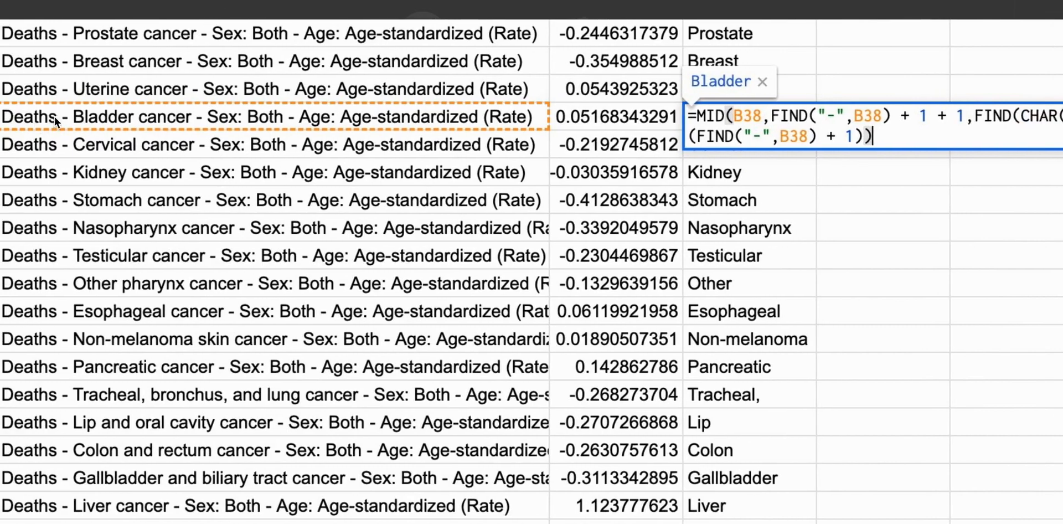
mouse_move(566, 115)
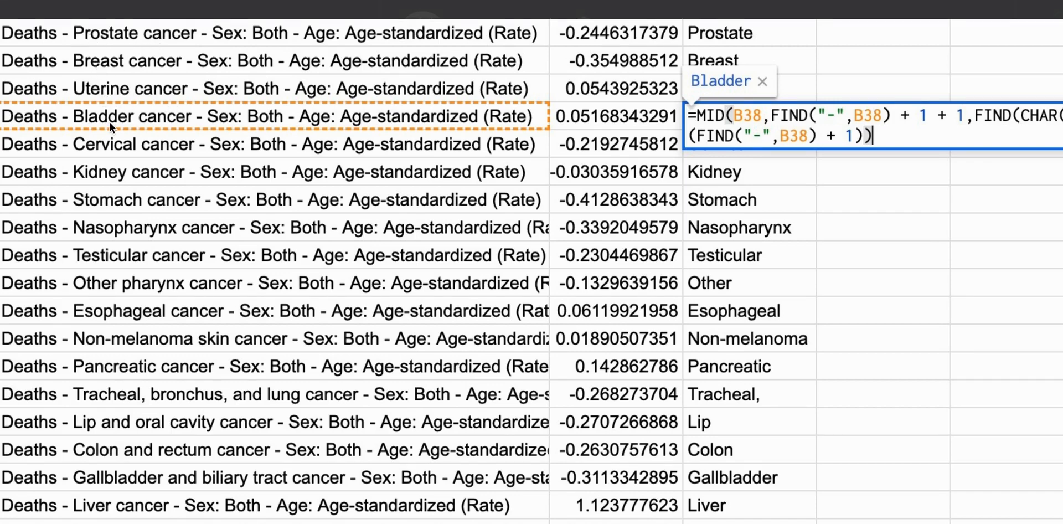
mouse_move(846, 218)
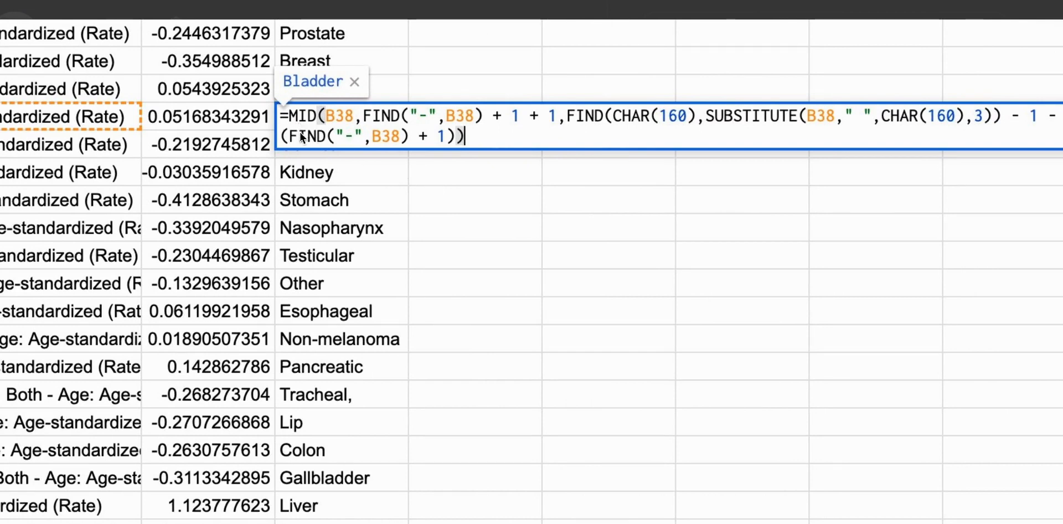
mouse_move(301, 191)
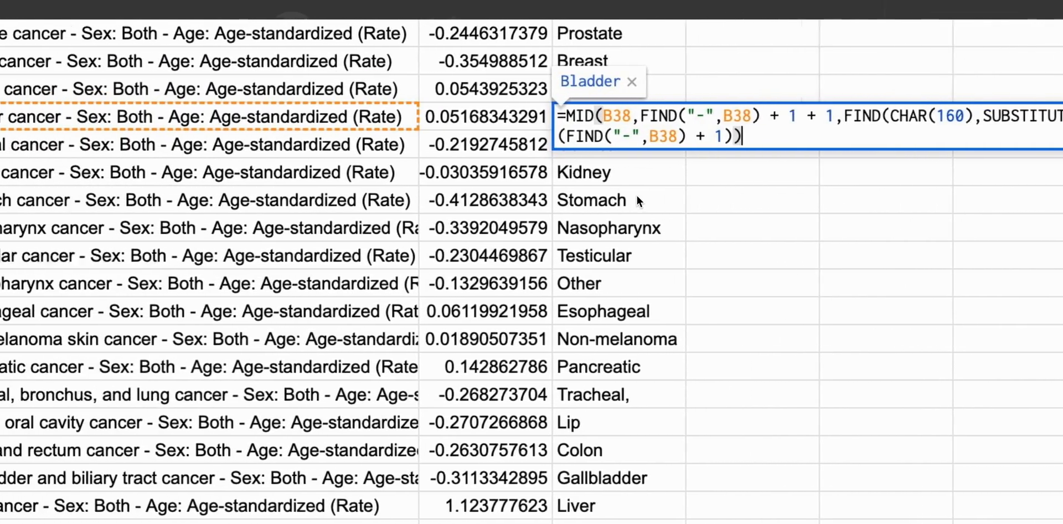
scroll("left", 3)
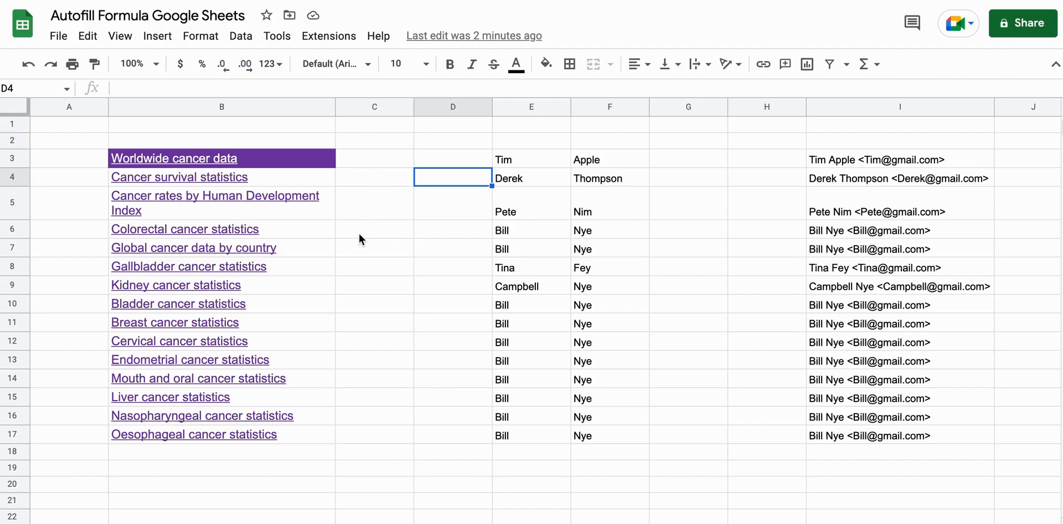
Step: Type 'Colorectal' and 'Global' in column C beside the first cancer statistics links
left_click(374, 229)
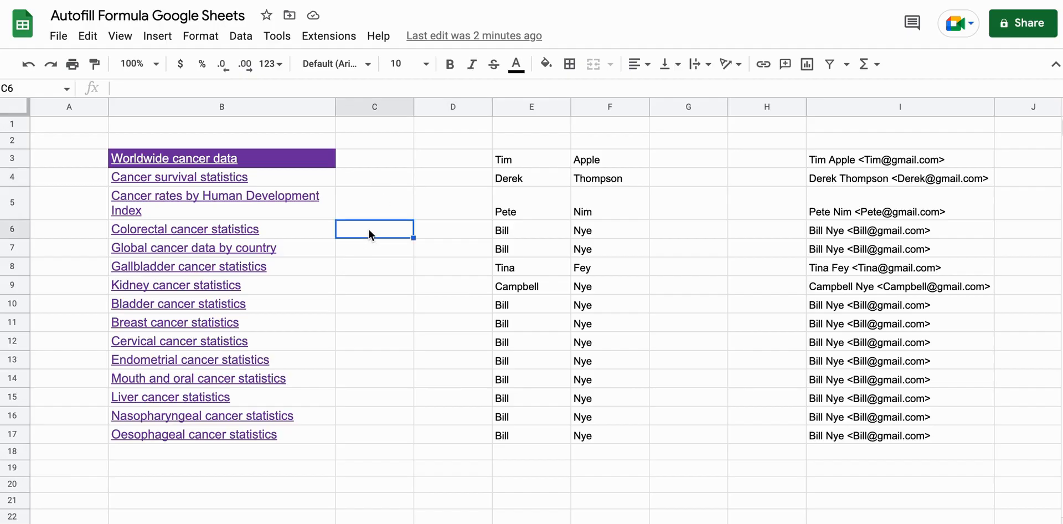
type("c")
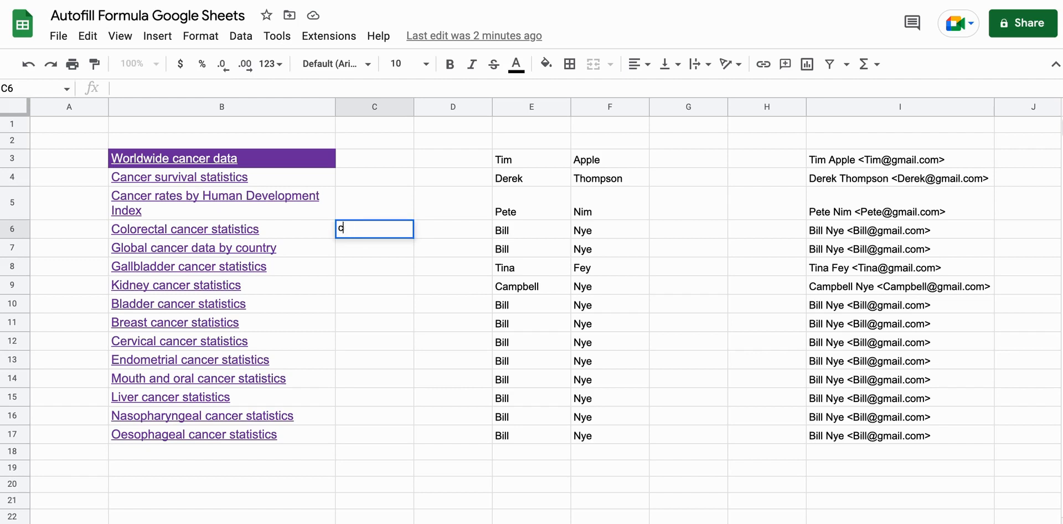
type("olo")
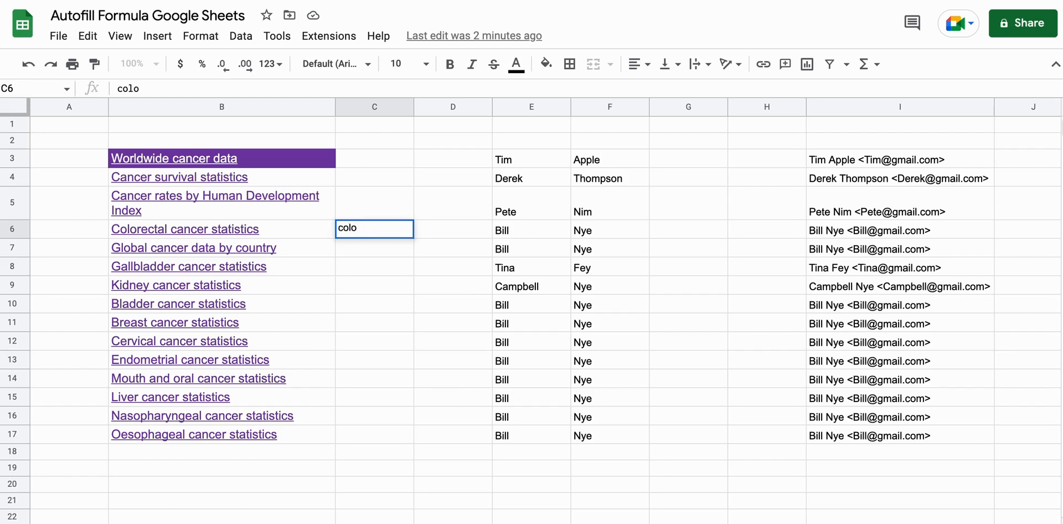
type("rectal")
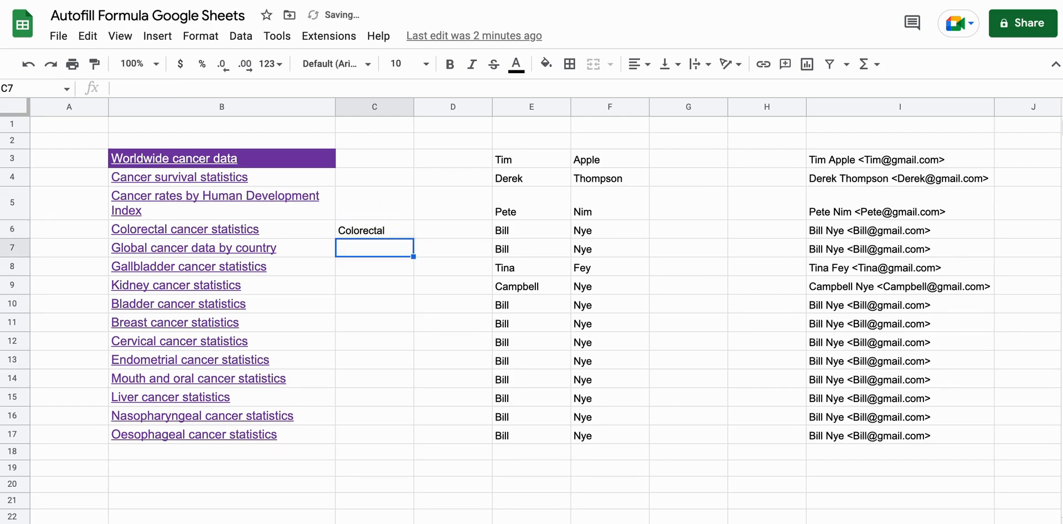
type("Global")
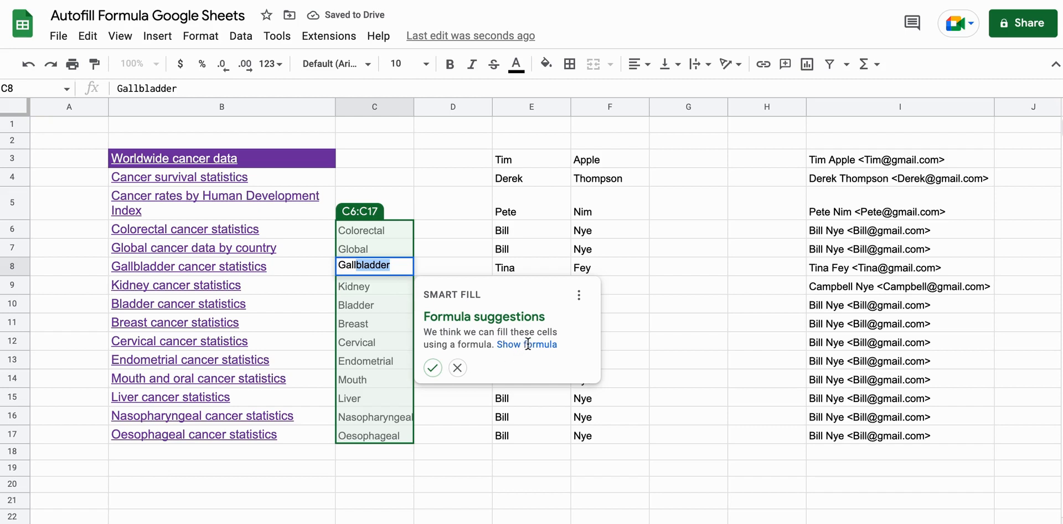
Step: Accept the Smart Fill LEFT/FIND formula for column C and inspect it in C8
left_click(528, 345)
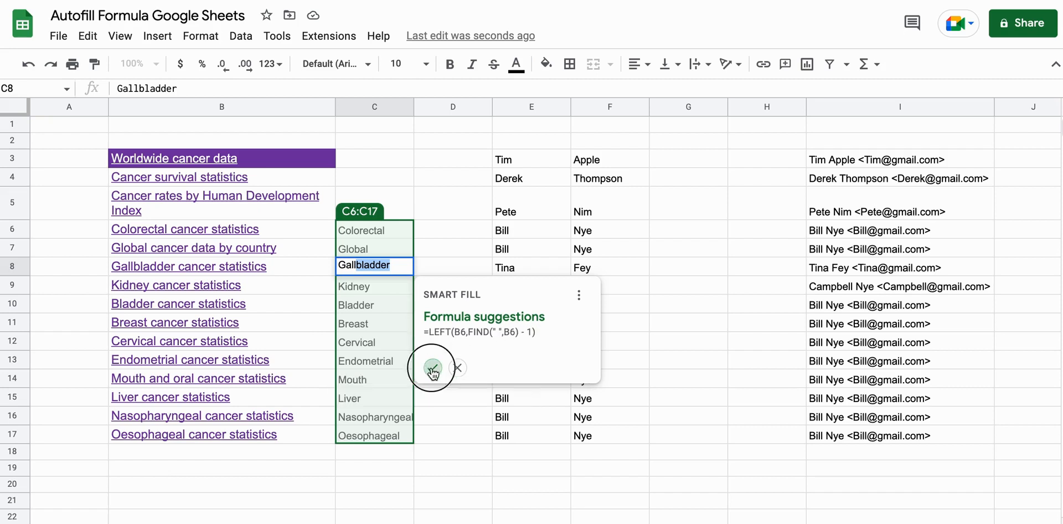
left_click(432, 368)
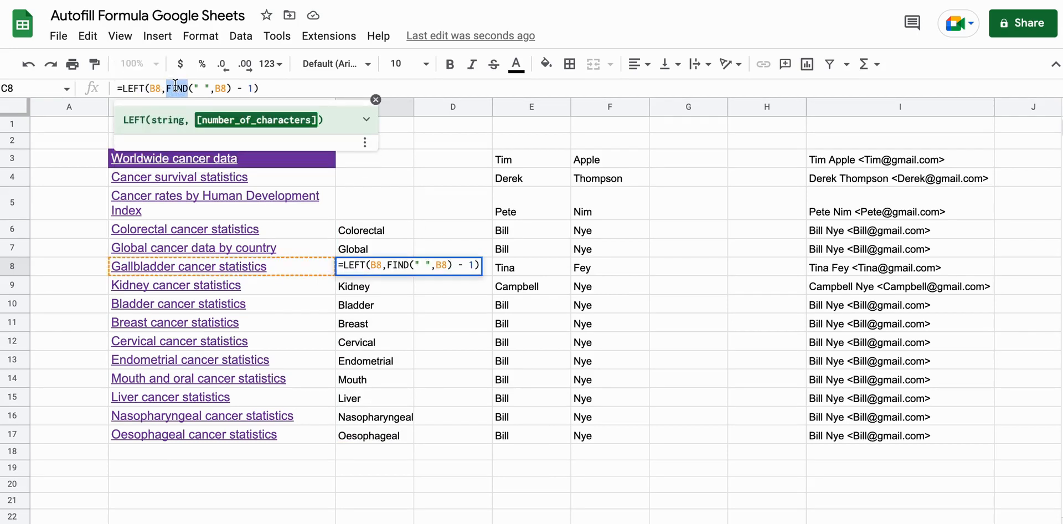
left_click(373, 176)
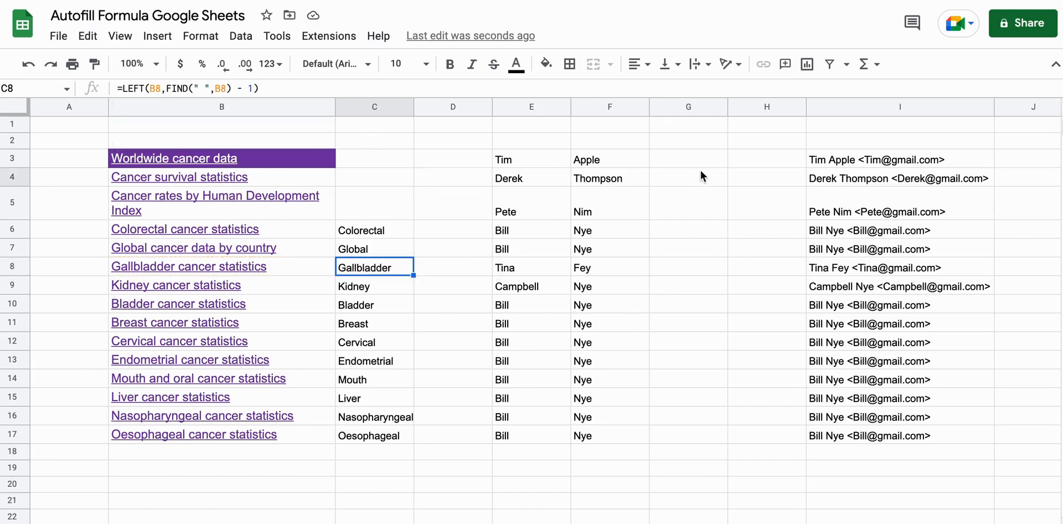
left_click(688, 160)
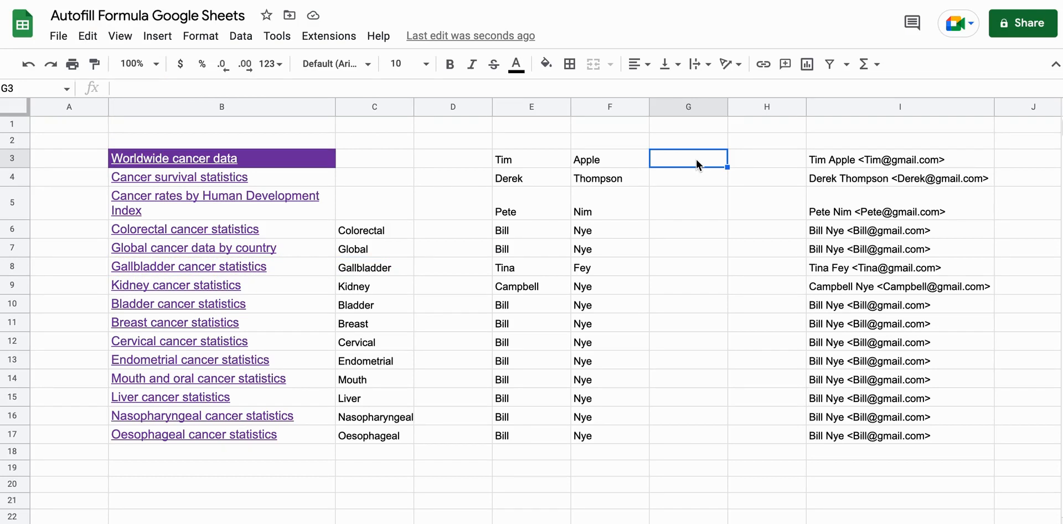
type("Tim")
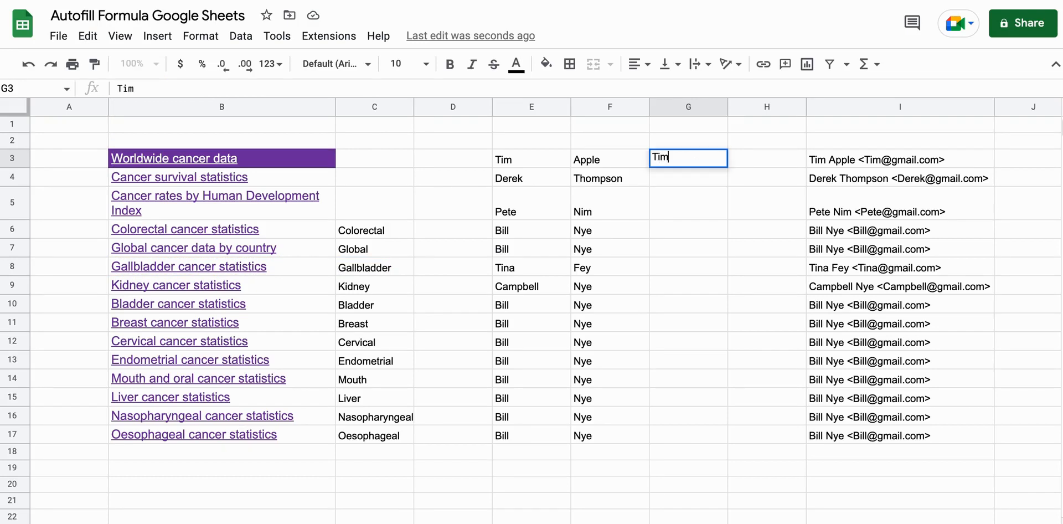
type("Apple")
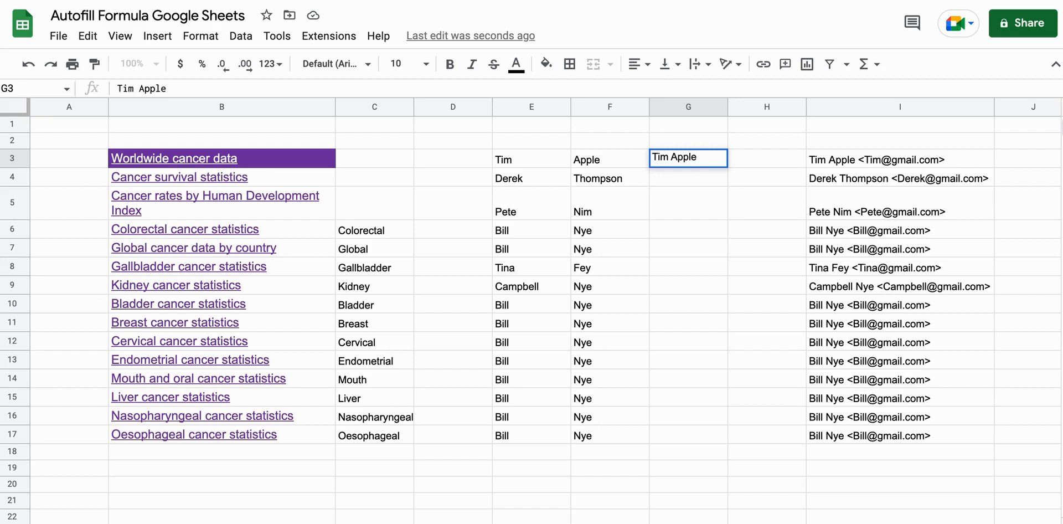
key("enter")
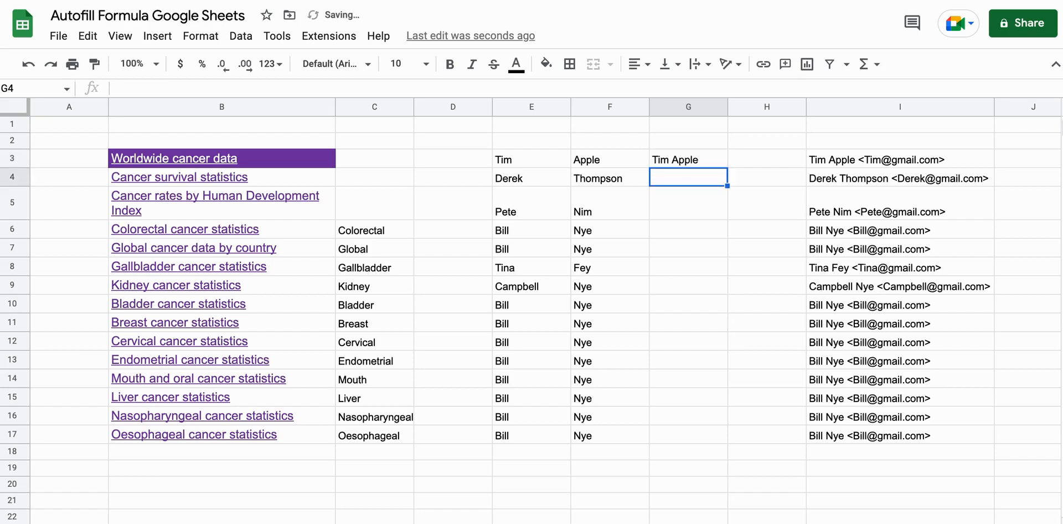
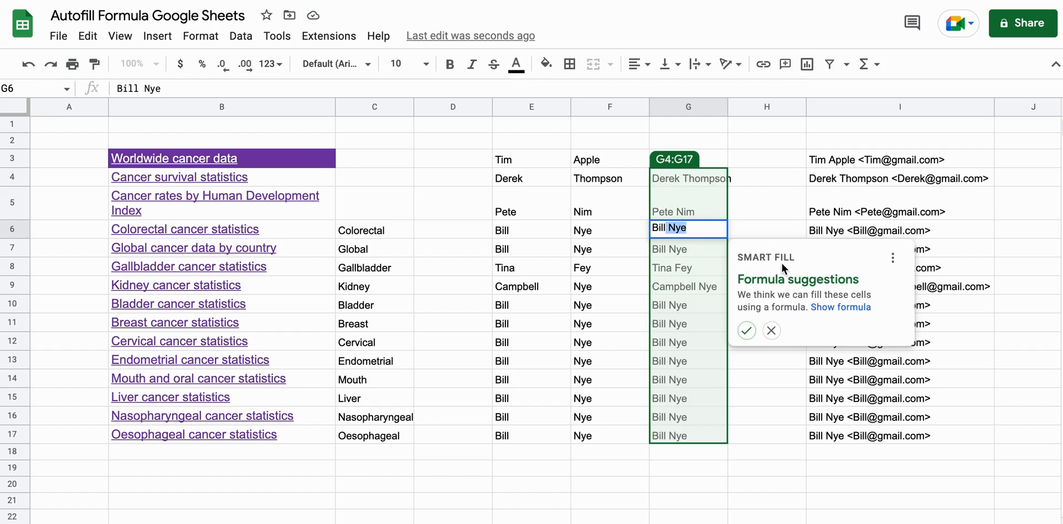
mouse_move(835, 312)
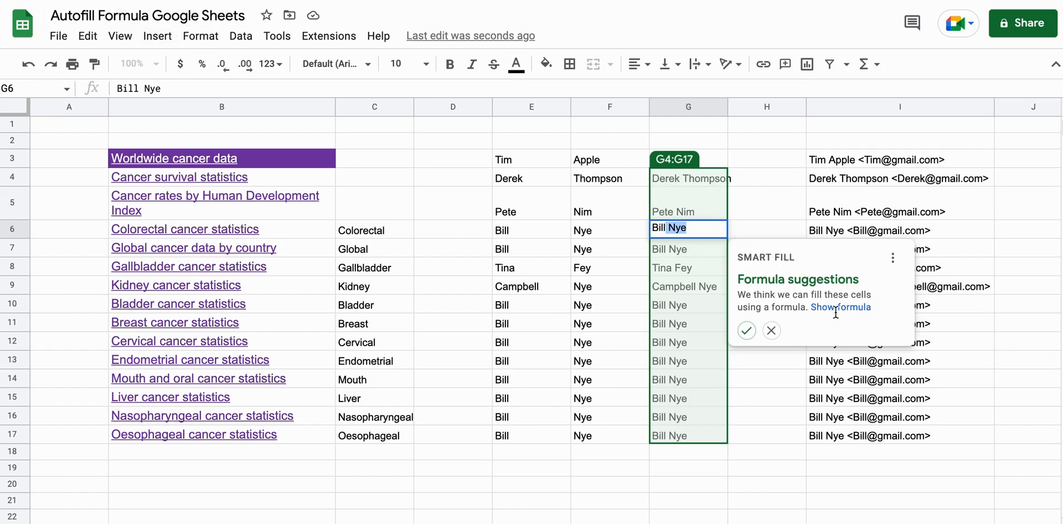
Step: Accept the Smart Fill CONCATENATE formula filling full names in column G
left_click(840, 307)
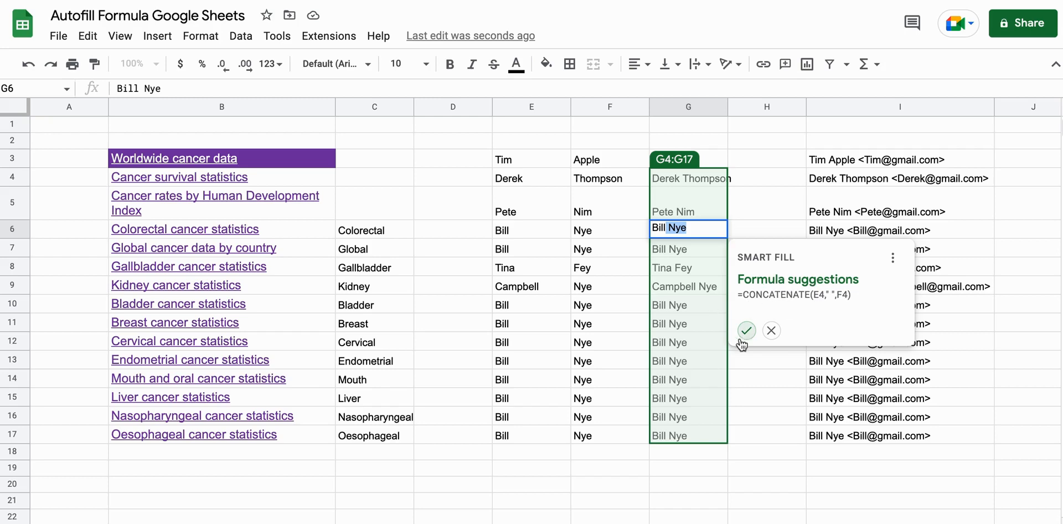
left_click(746, 331)
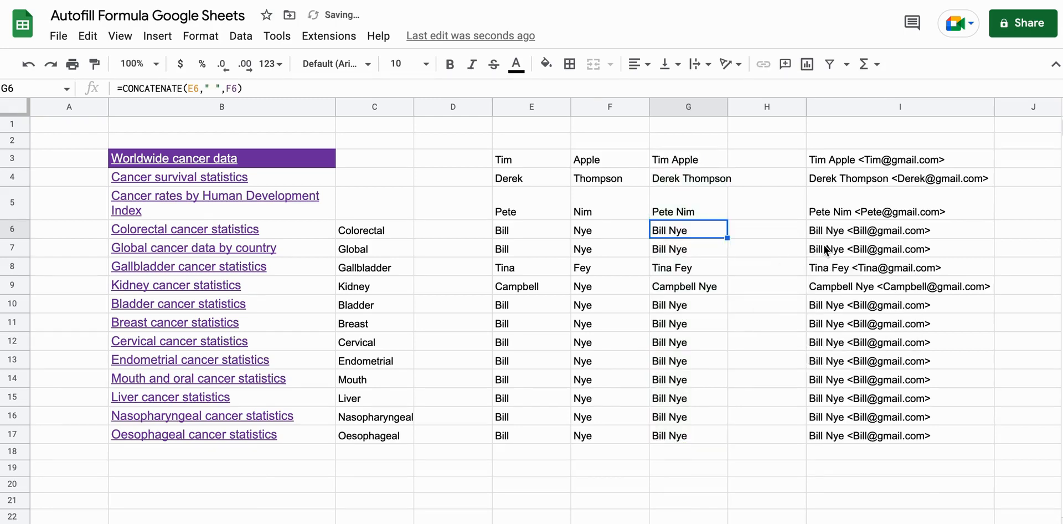
scroll("right", 3)
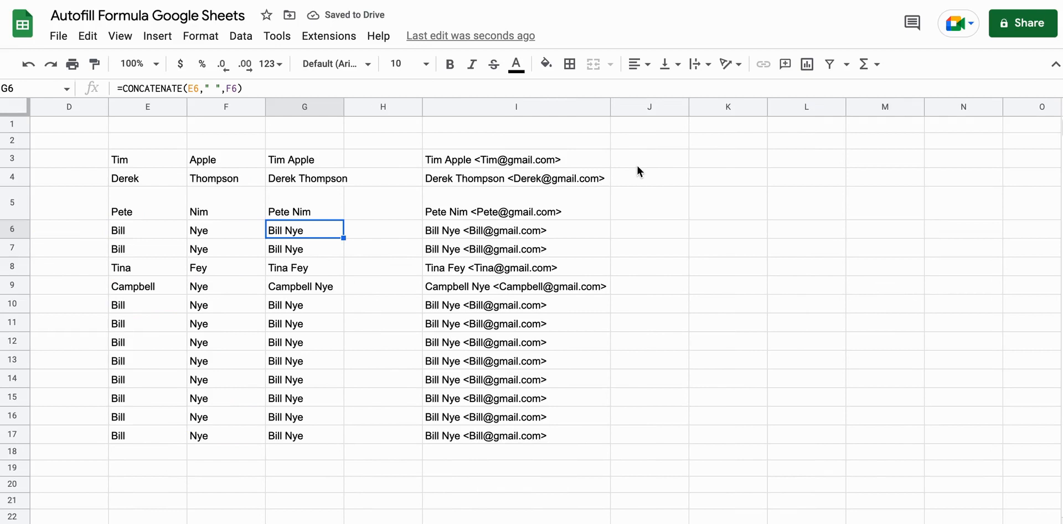
left_click(648, 158)
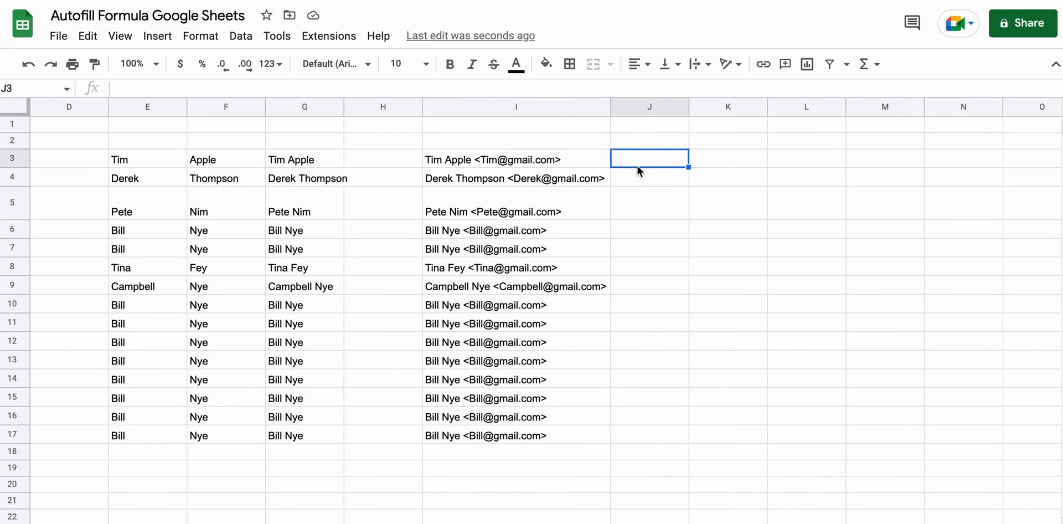
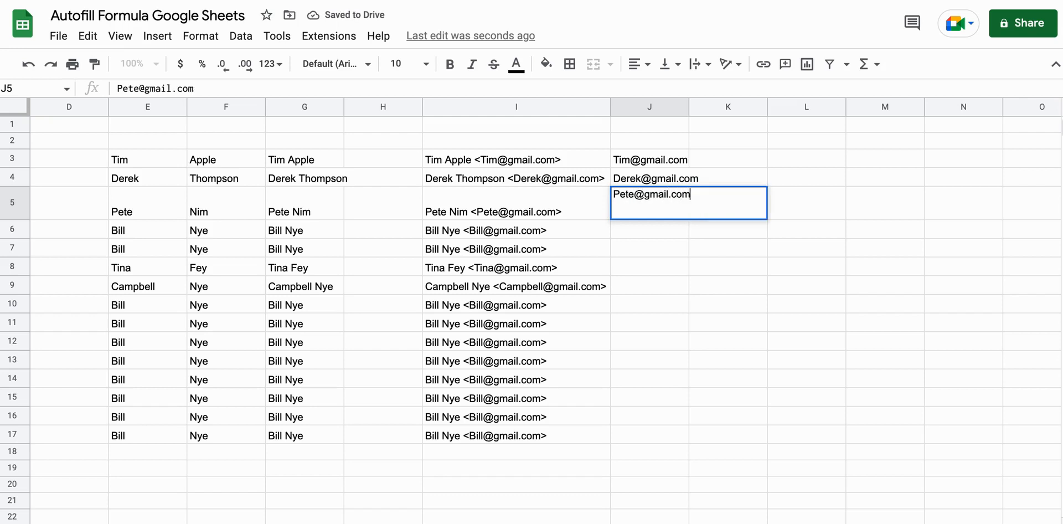
key("enter")
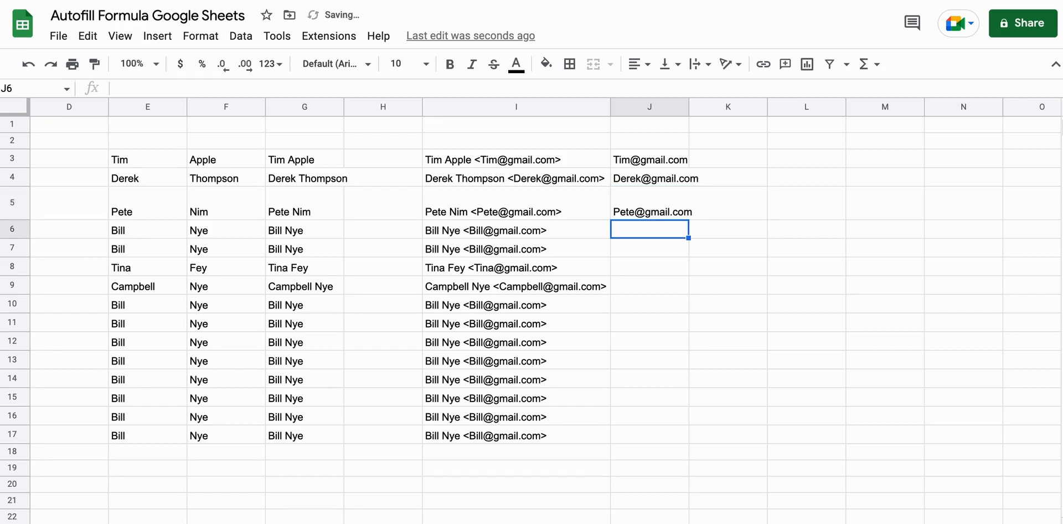
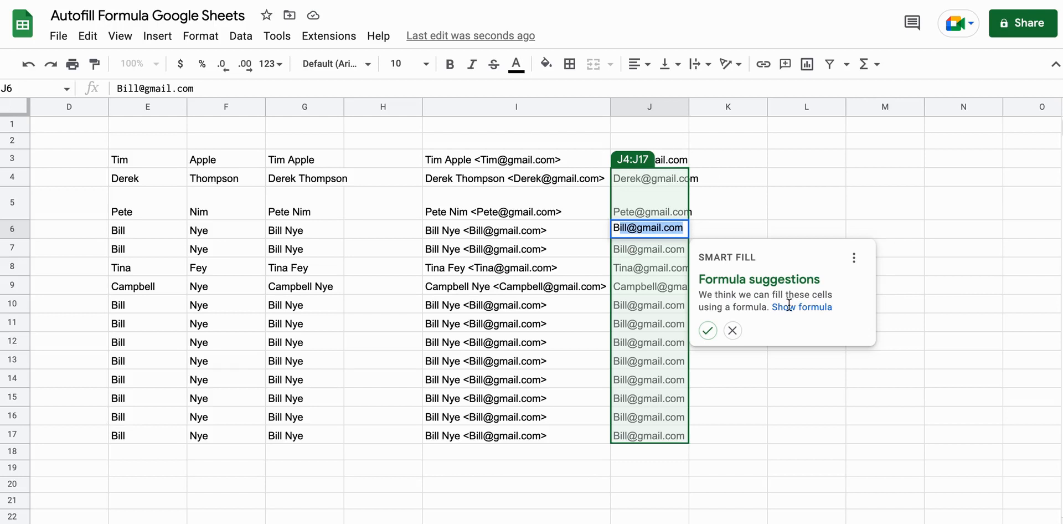
Step: Accept the Smart Fill MID/FIND email formula and dismiss the formula-fill notice
left_click(801, 306)
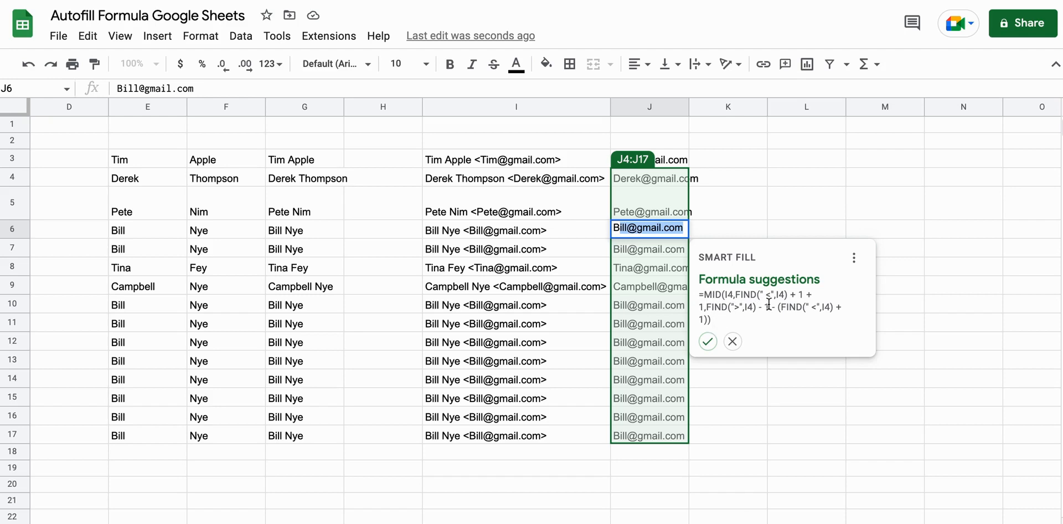
left_click(706, 341)
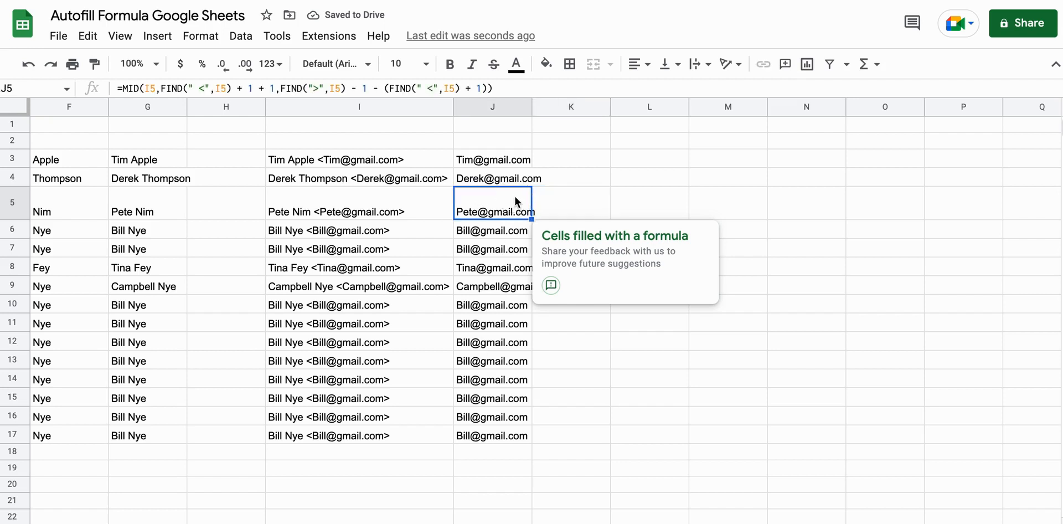
left_click(492, 230)
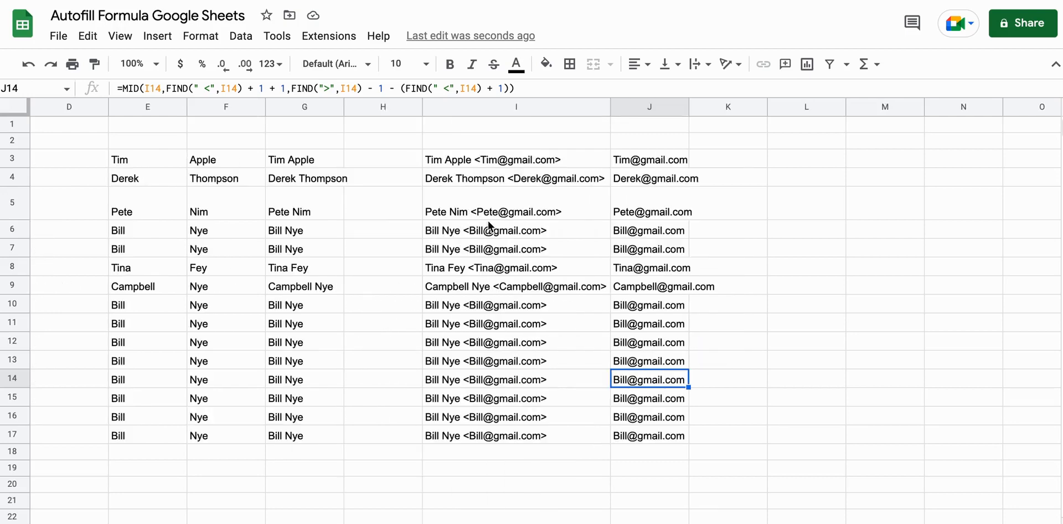
scroll("left", 3)
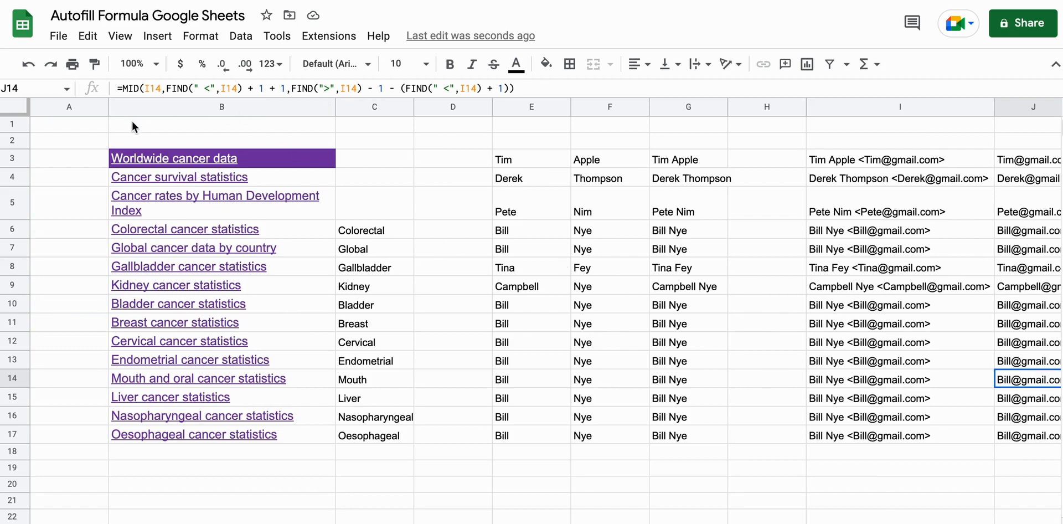
mouse_move(566, 290)
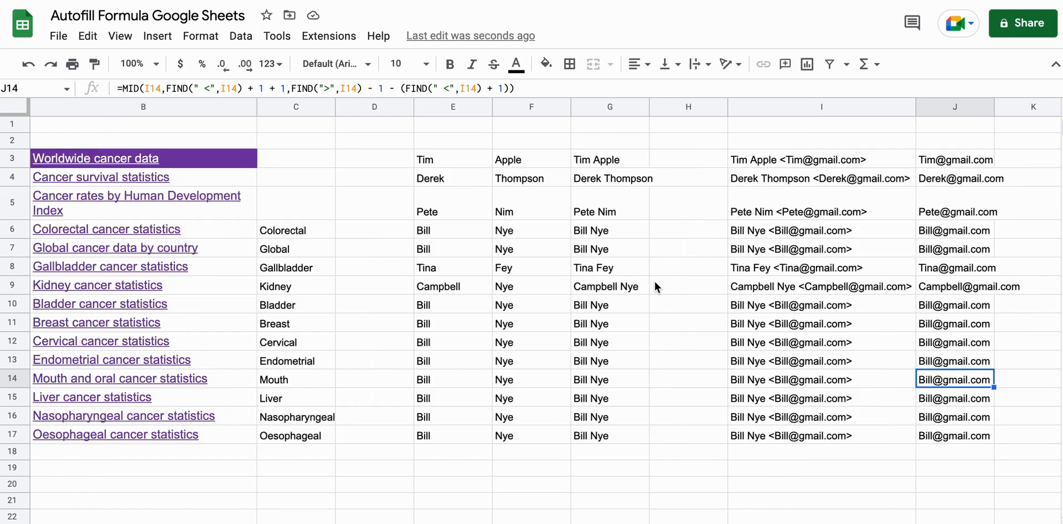
mouse_move(890, 293)
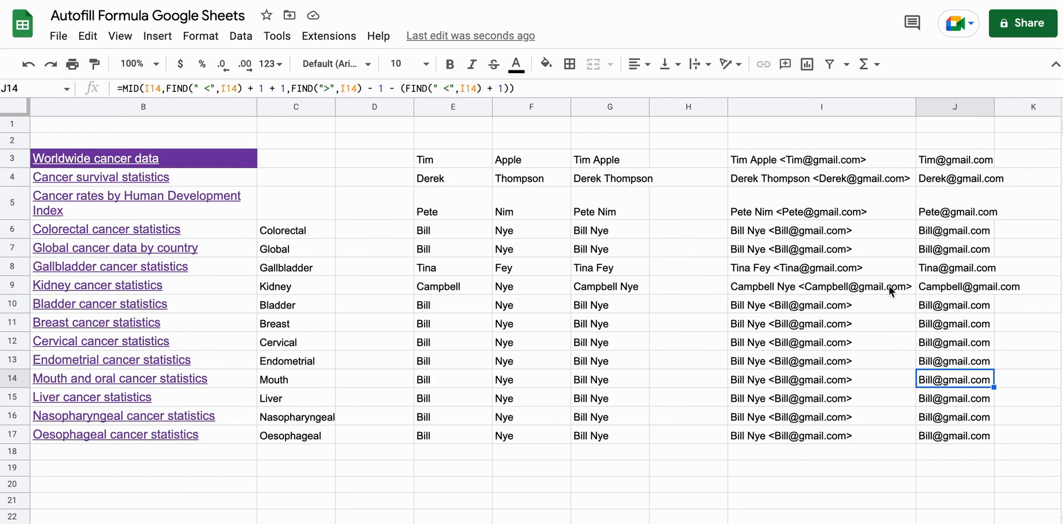